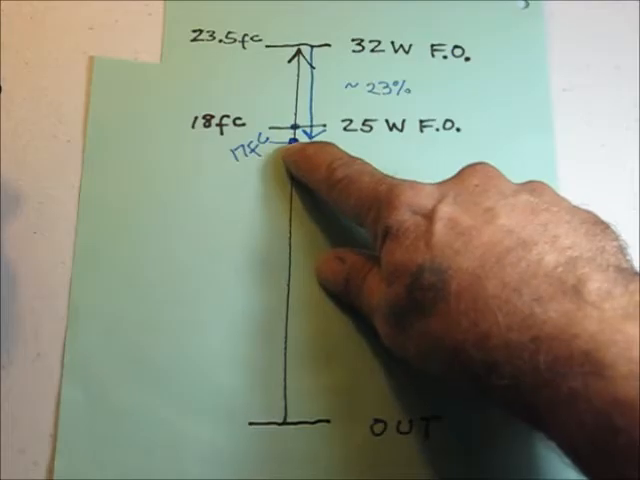
pyautogui.moveTo(300, 160)
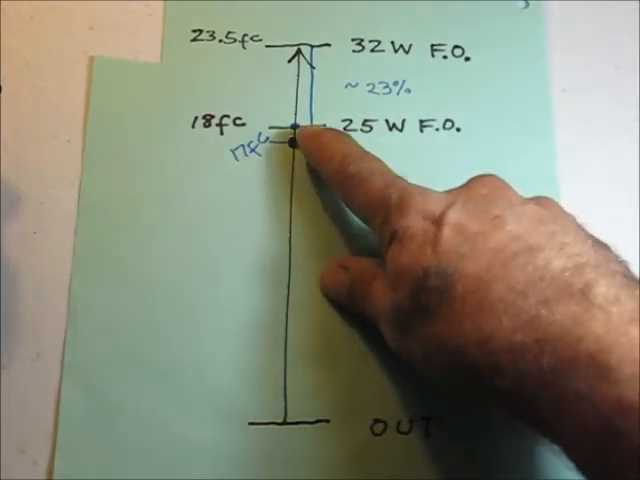